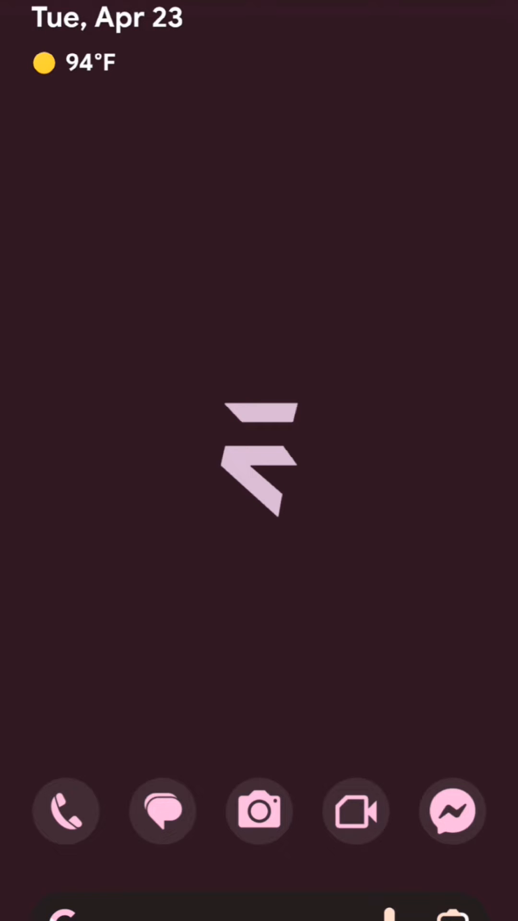
Swipe up on the home screen to reveal the app drawer grid
{"action": "scroll", "scroll_direction": "down", "scroll_amount": 3}
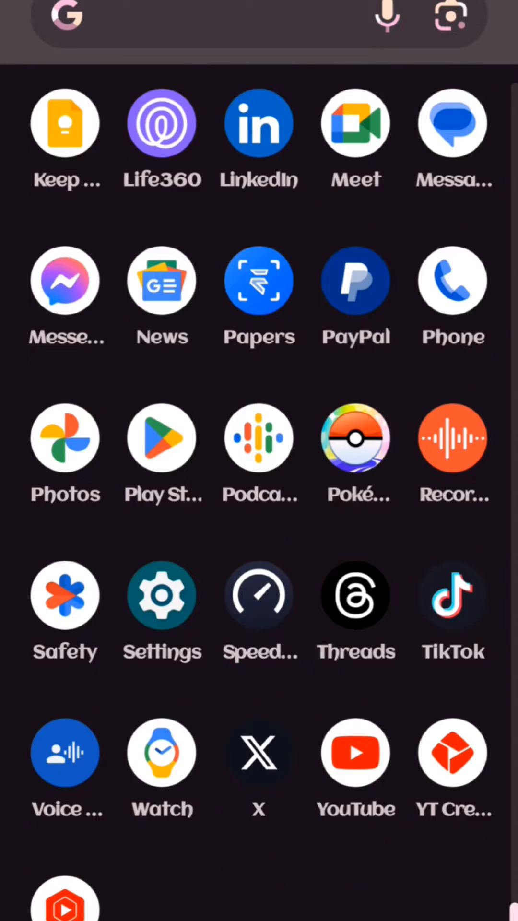
Launch Settings from the app drawer, showing The Evolver at the top of the list
{"action": "left_click", "coordinate": [162, 595]}
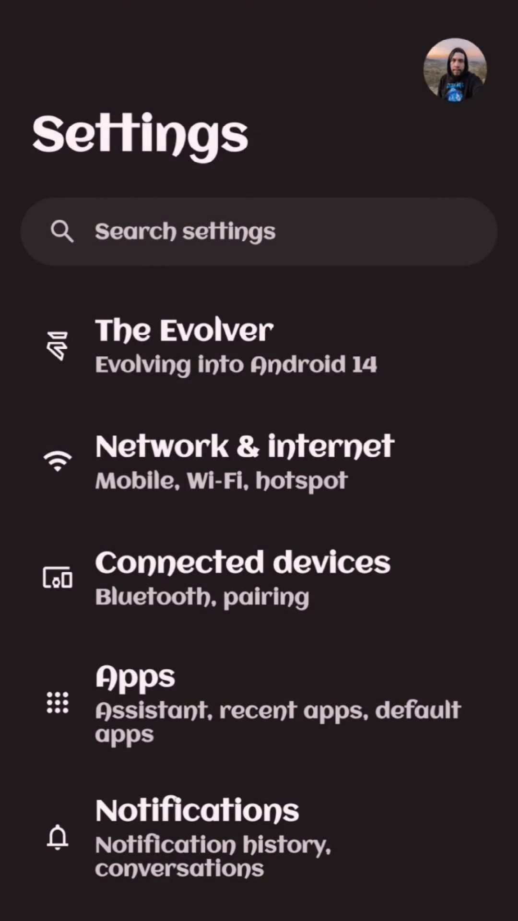
{"action": "scroll", "scroll_direction": "down", "scroll_amount": 3}
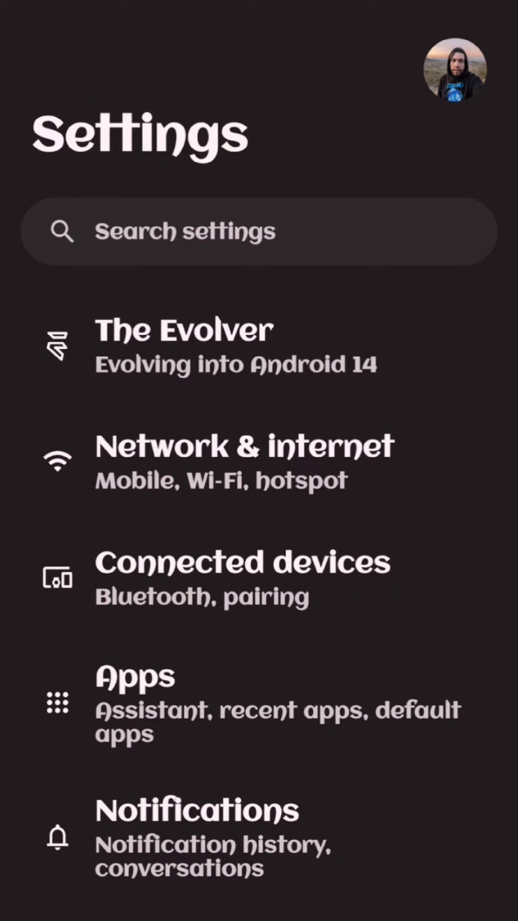
Browse The Evolver's Status bar options, then move on to its Quick settings page
{"action": "left_click", "coordinate": [183, 346]}
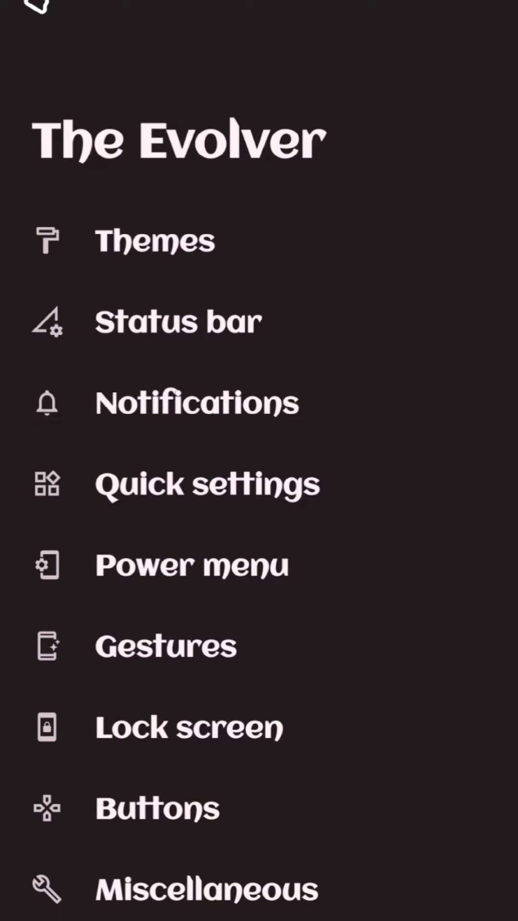
{"action": "left_click", "coordinate": [154, 240]}
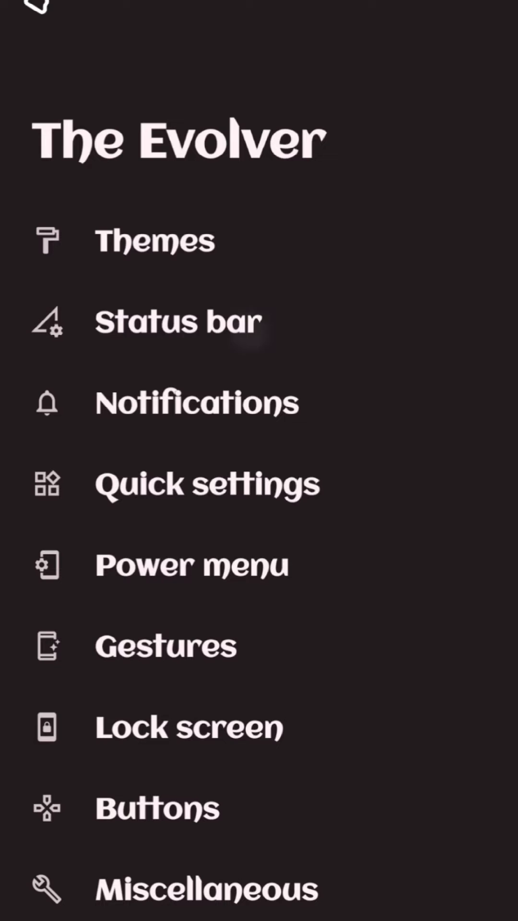
{"action": "left_click", "coordinate": [177, 321]}
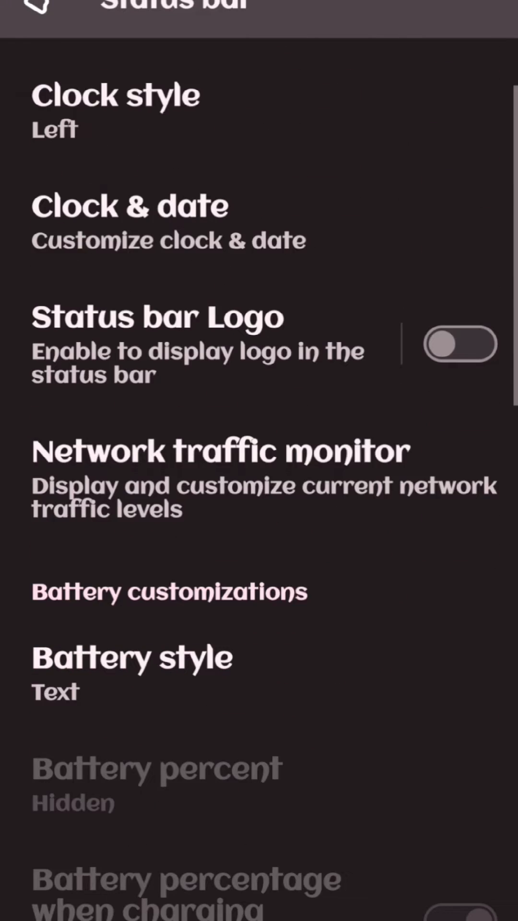
{"action": "scroll", "scroll_direction": "down", "scroll_amount": 3}
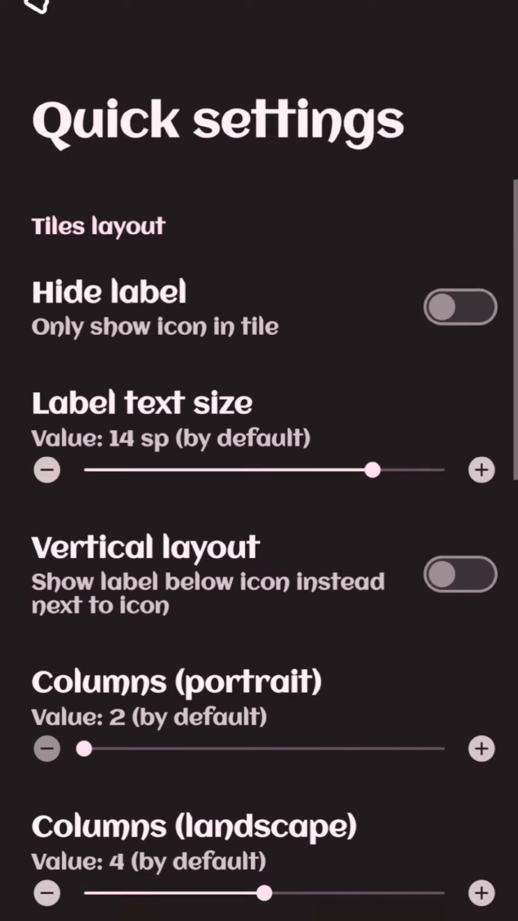
{"action": "scroll", "scroll_direction": "down", "scroll_amount": 3}
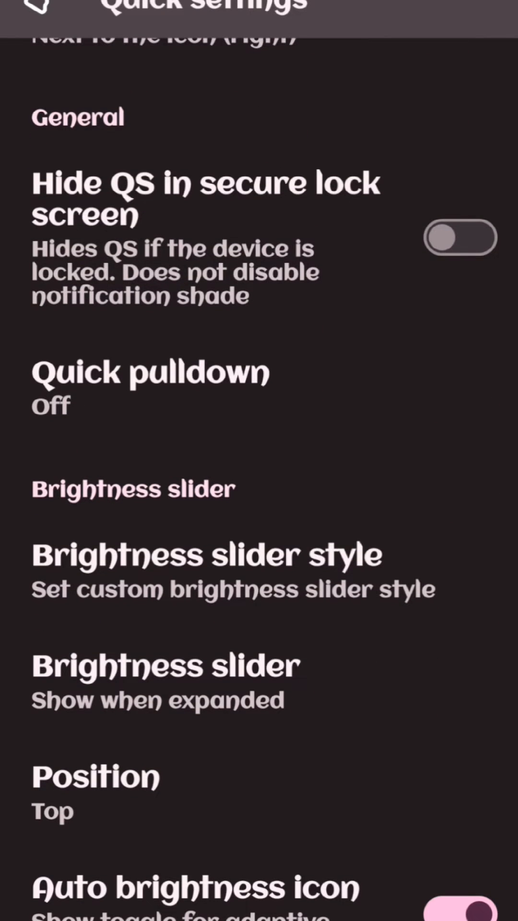
{"action": "scroll", "scroll_direction": "down", "scroll_amount": 3}
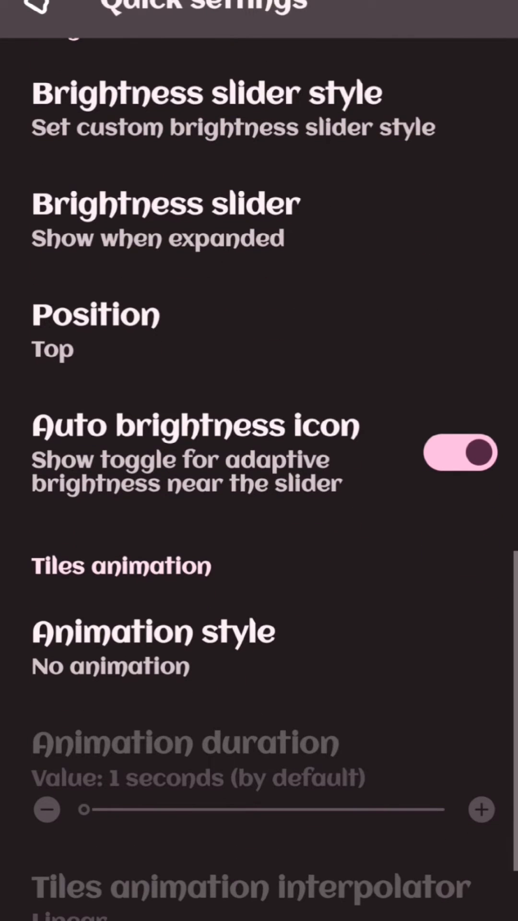
{"action": "scroll", "scroll_direction": "down", "scroll_amount": 3}
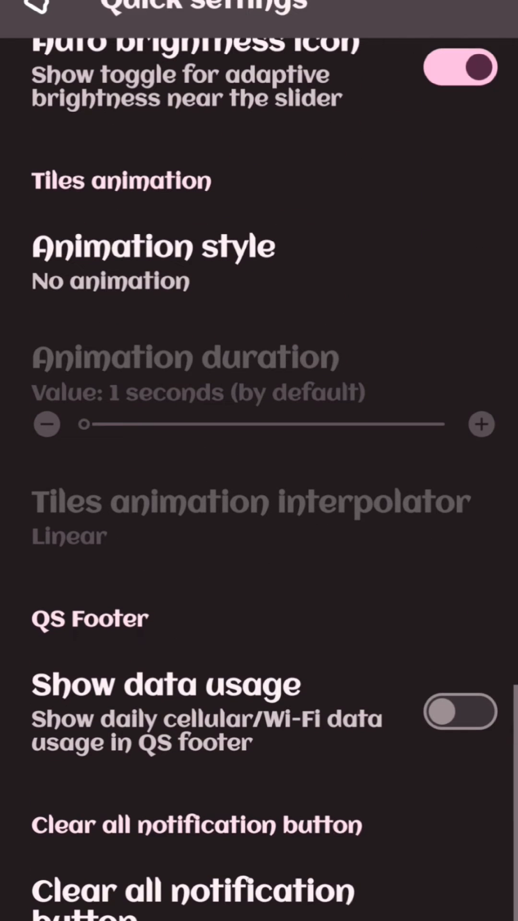
{"action": "scroll", "scroll_direction": "up", "scroll_amount": 3}
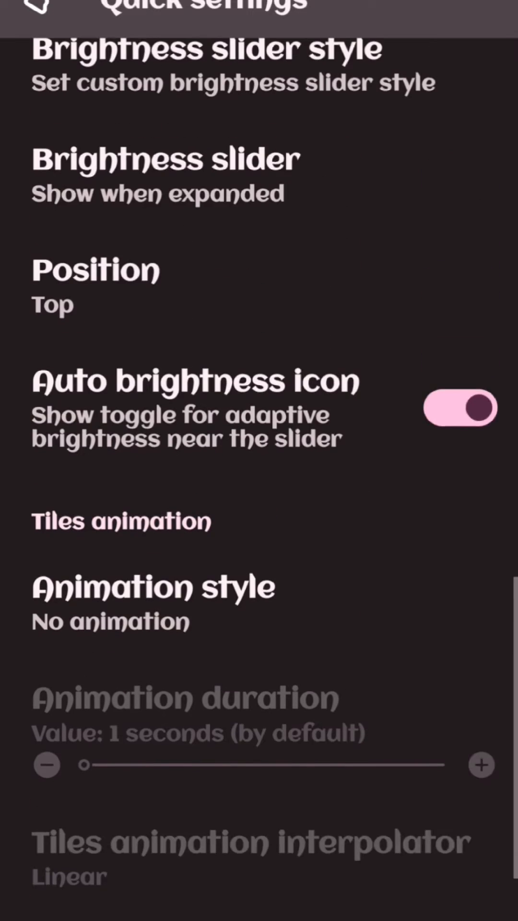
{"action": "scroll", "scroll_direction": "down", "scroll_amount": 3}
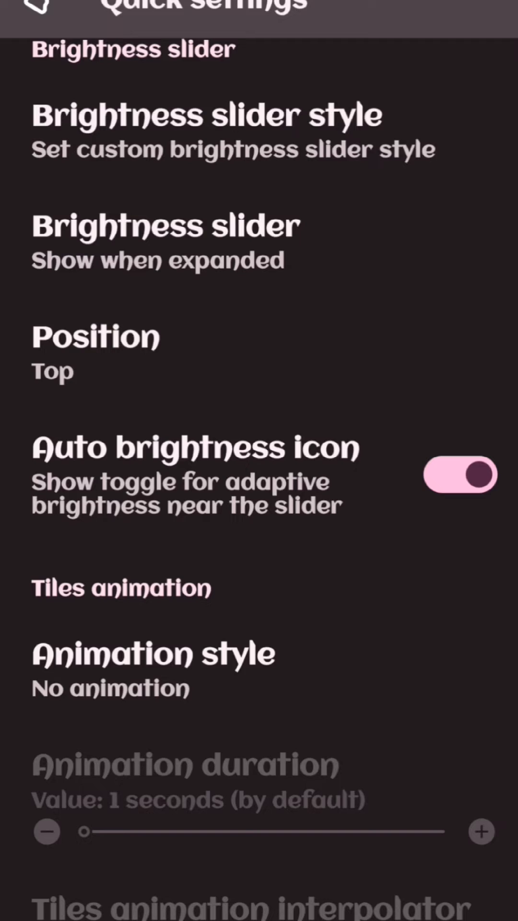
{"action": "left_click", "coordinate": [153, 655]}
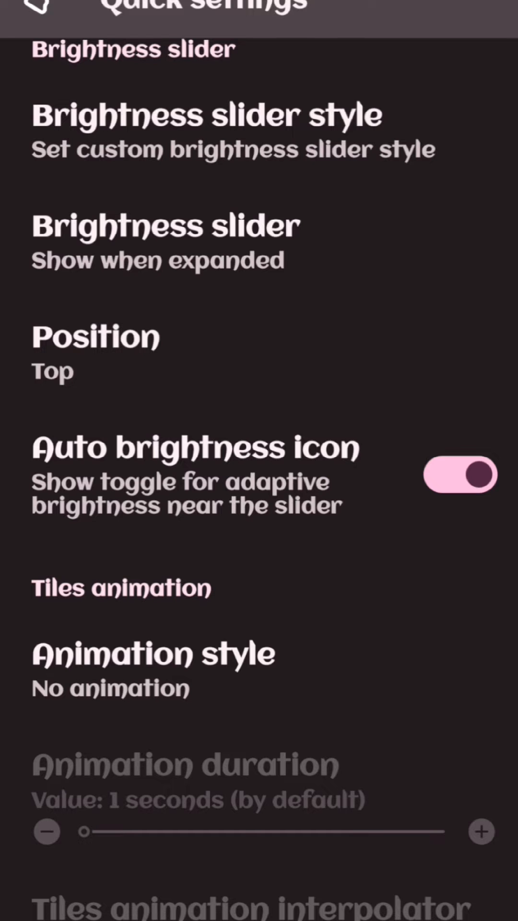
{"action": "left_click", "coordinate": [153, 654]}
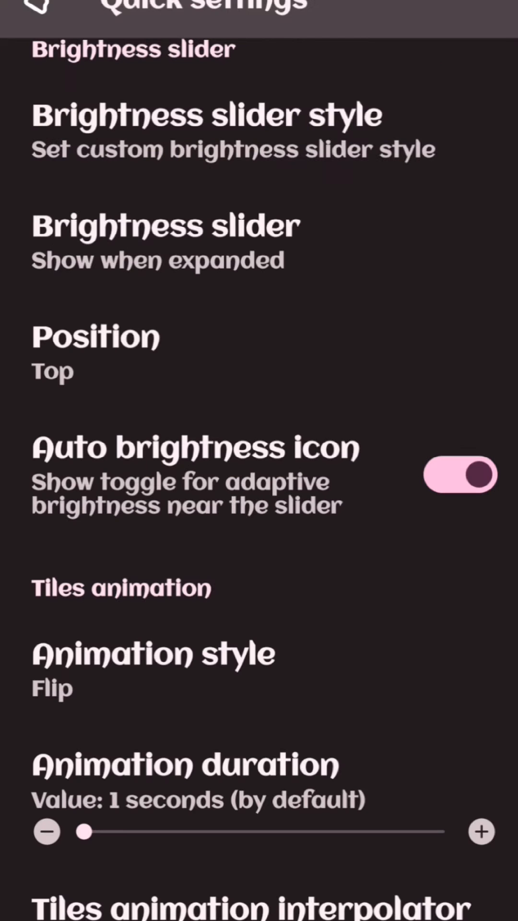
Set the Quick Settings tile animation style to Flip
{"action": "scroll", "scroll_direction": "down", "scroll_amount": 3}
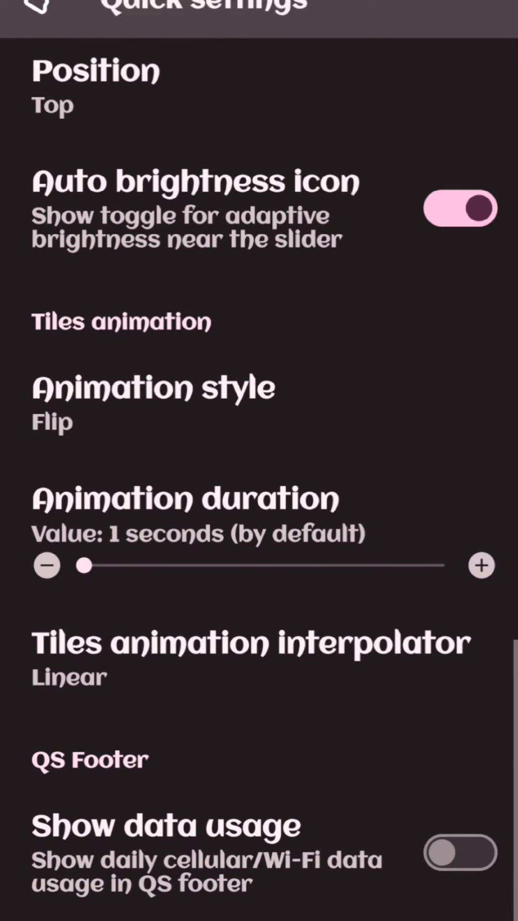
{"action": "left_click", "coordinate": [251, 643]}
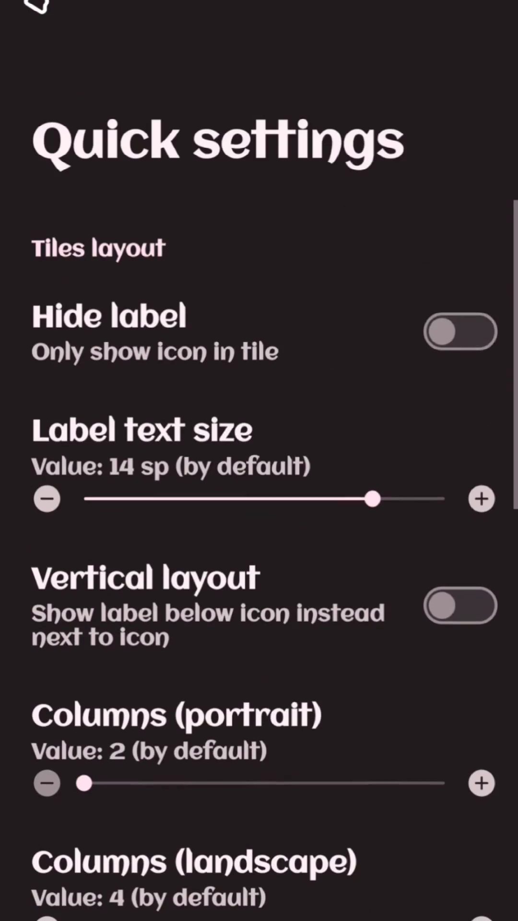
{"action": "scroll", "scroll_direction": "down", "scroll_amount": 3}
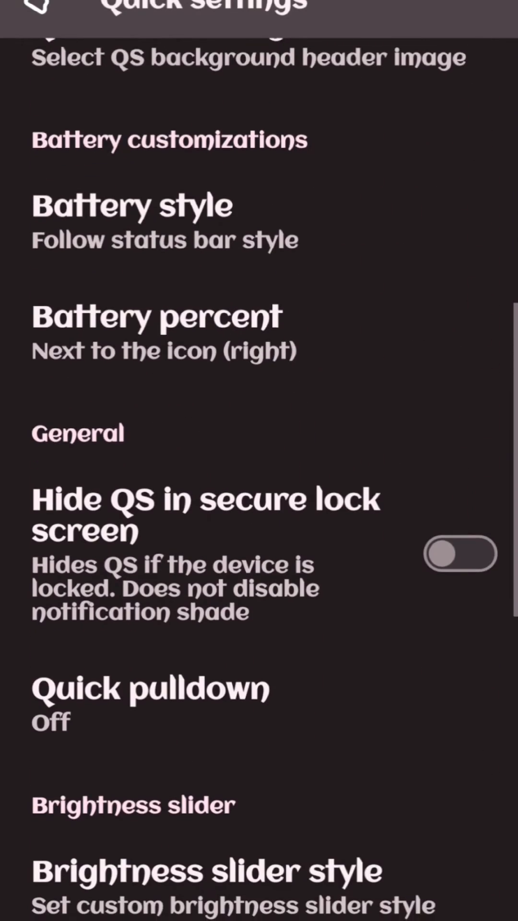
{"action": "scroll", "scroll_direction": "down", "scroll_amount": 3}
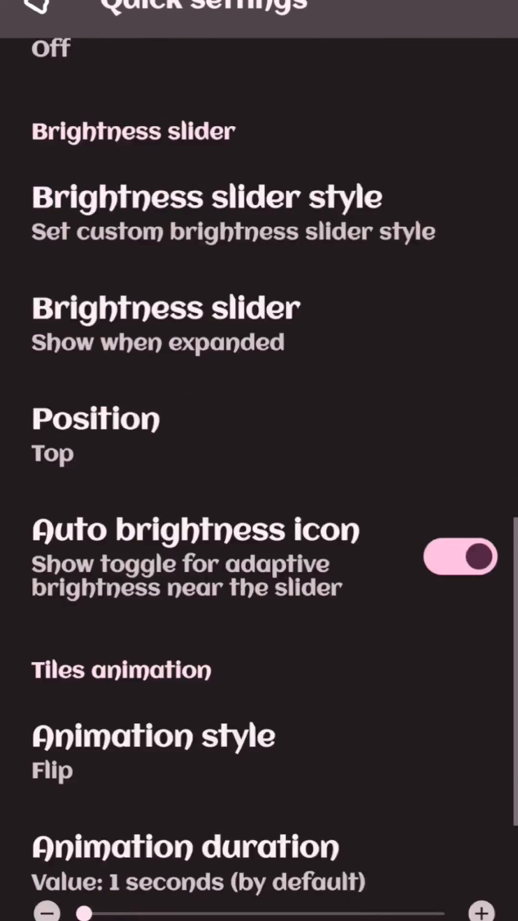
{"action": "left_click", "coordinate": [153, 736]}
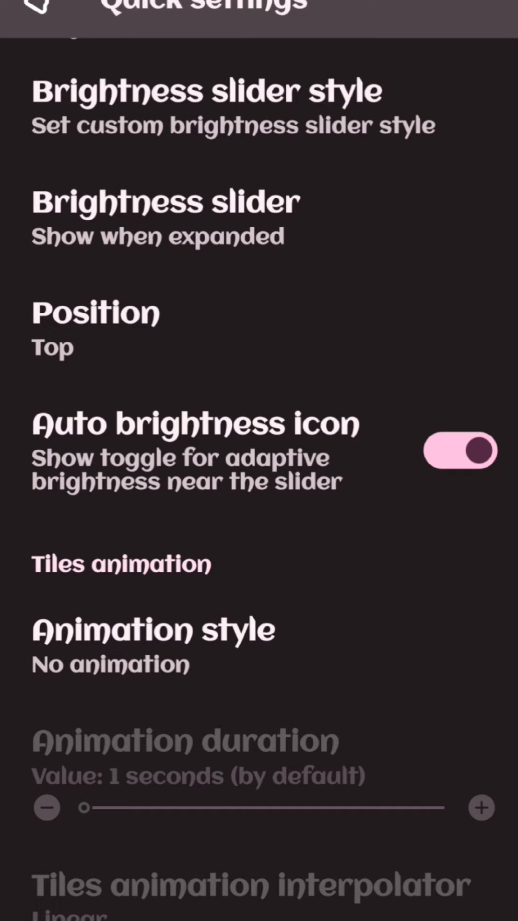
{"action": "left_click", "coordinate": [153, 630]}
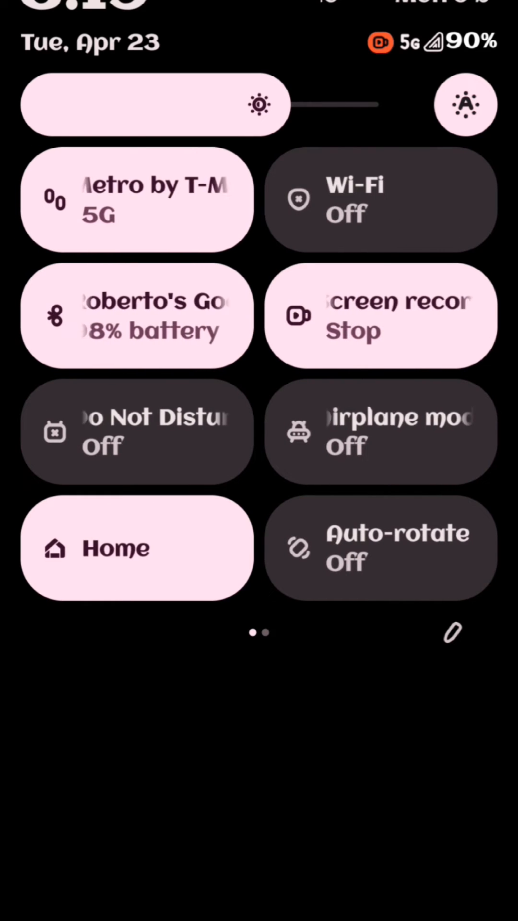
Toggle the Wi-Fi tile to play the flip animation, then launch the Papers app
{"action": "left_click", "coordinate": [381, 199]}
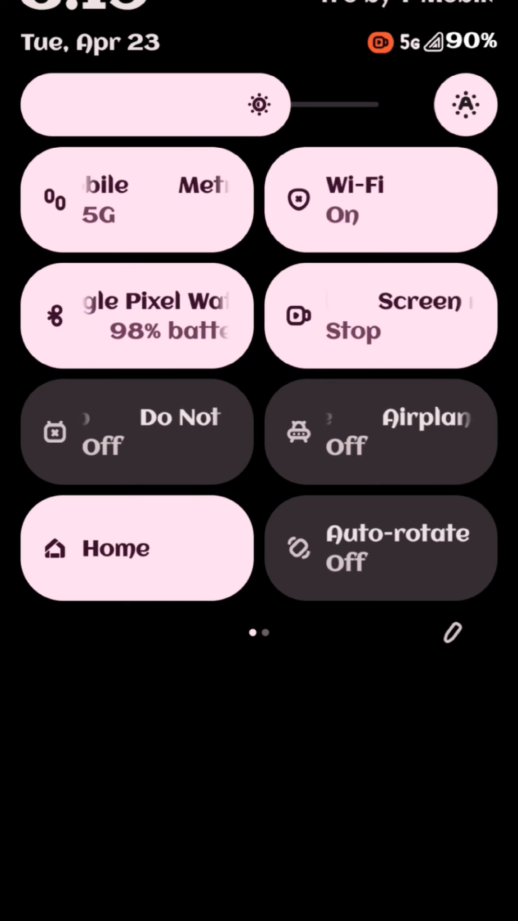
{"action": "left_click", "coordinate": [381, 199]}
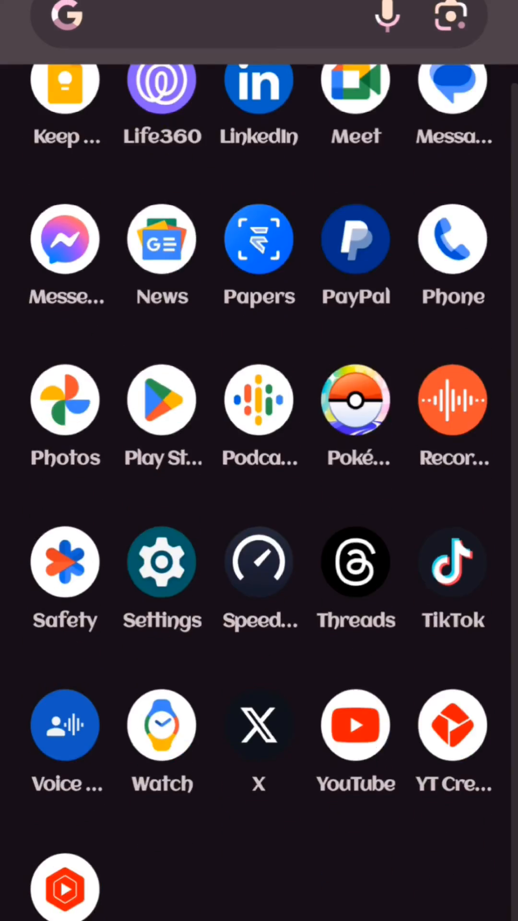
{"action": "scroll", "scroll_direction": "down", "scroll_amount": 3}
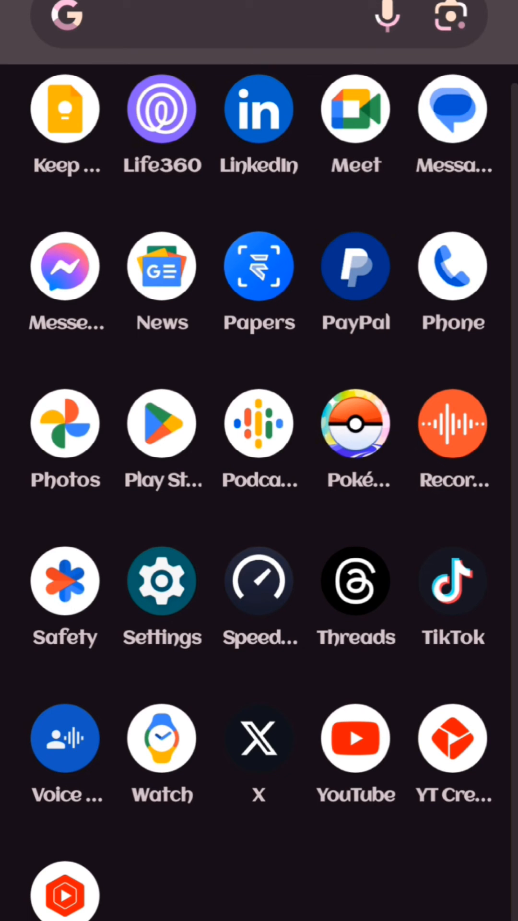
{"action": "left_click", "coordinate": [259, 267]}
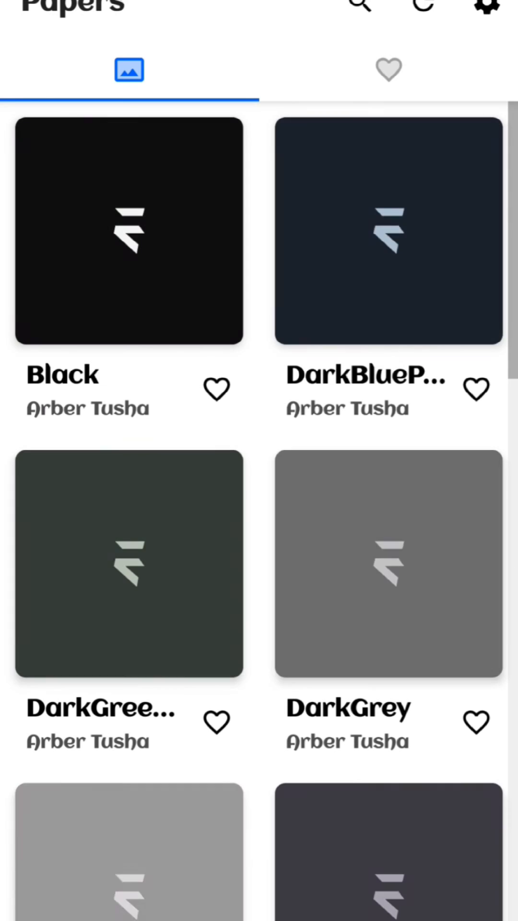
{"action": "scroll", "scroll_direction": "down", "scroll_amount": 3}
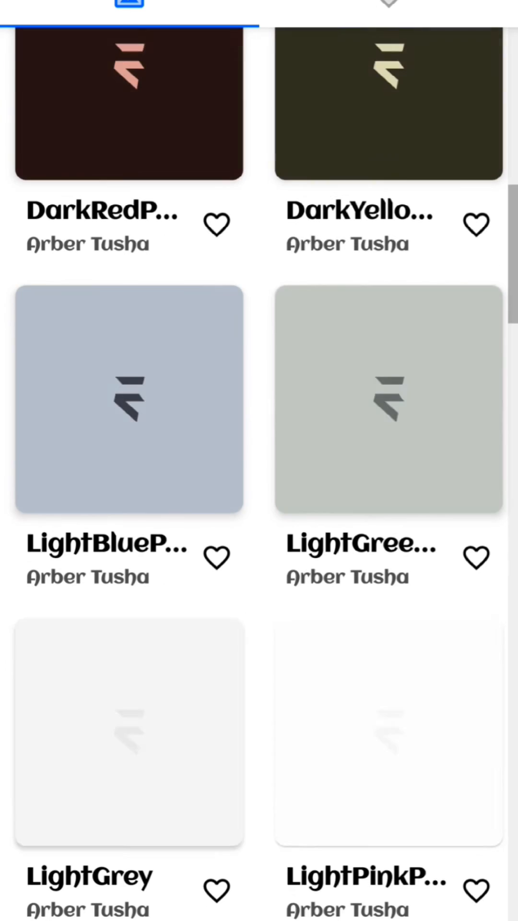
{"action": "scroll", "scroll_direction": "down", "scroll_amount": 3}
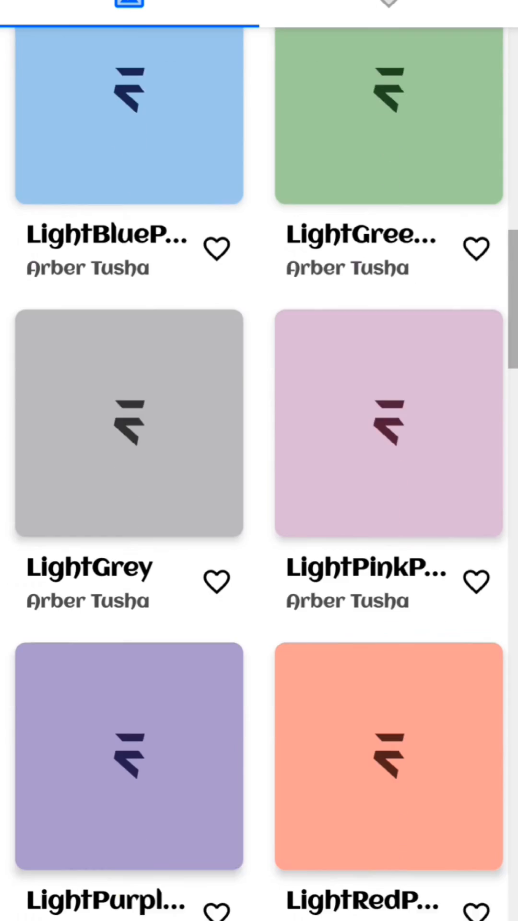
{"action": "scroll", "scroll_direction": "down", "scroll_amount": 3}
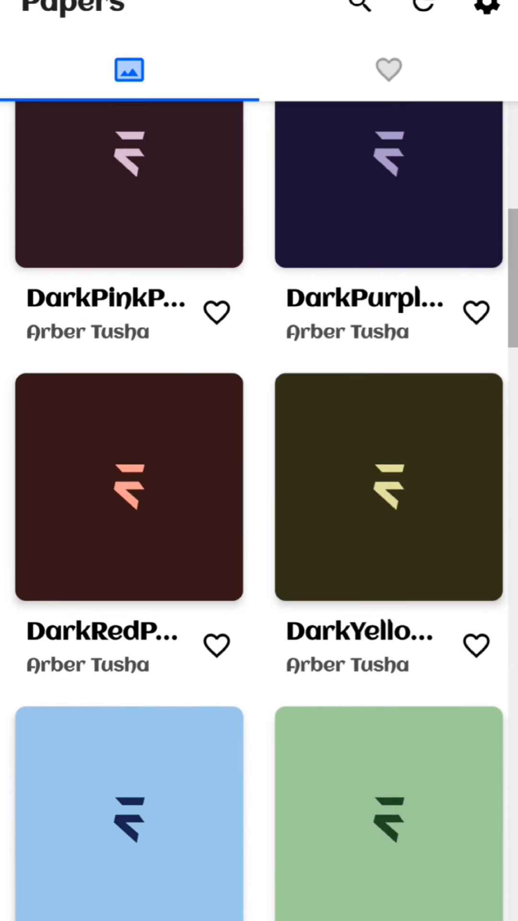
{"action": "scroll", "scroll_direction": "up", "scroll_amount": 3}
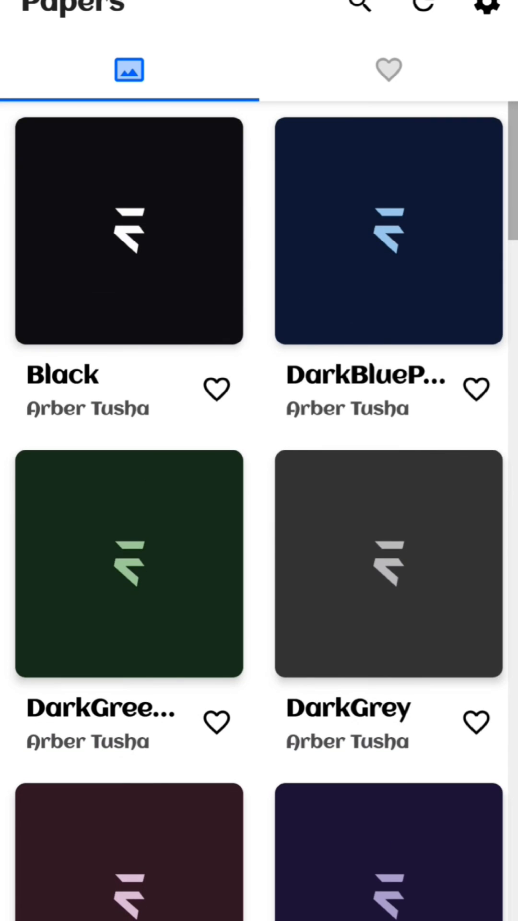